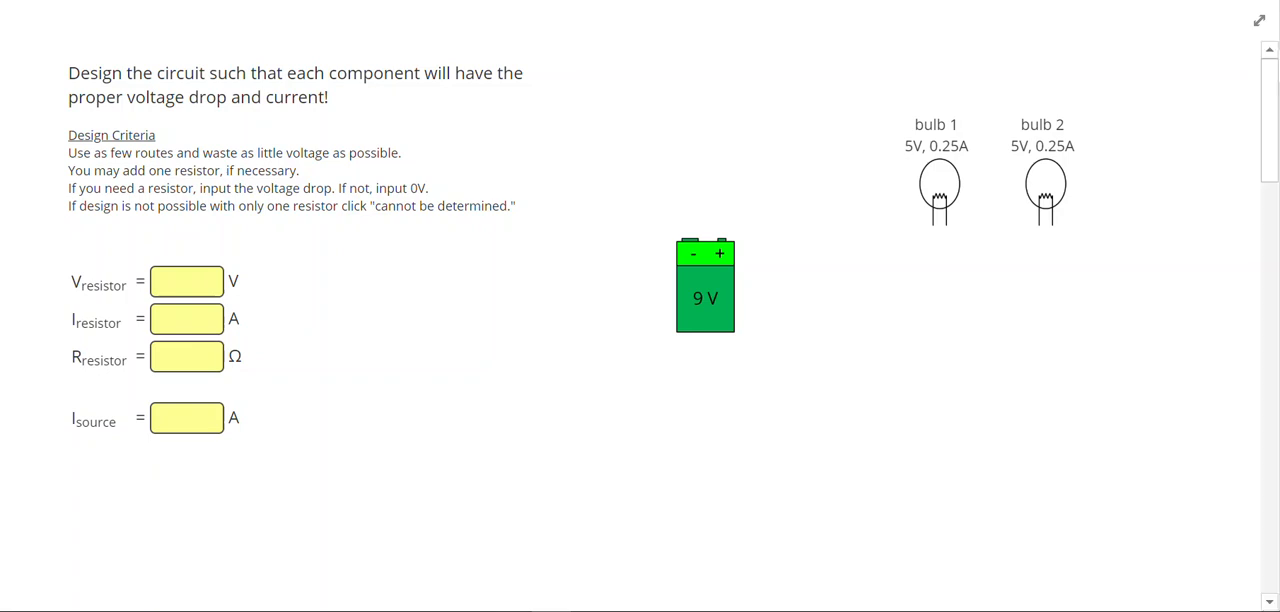
Draw the wire from the 9 V battery to bulb 1 to start the series loop.
drag(904, 146, 966, 146)
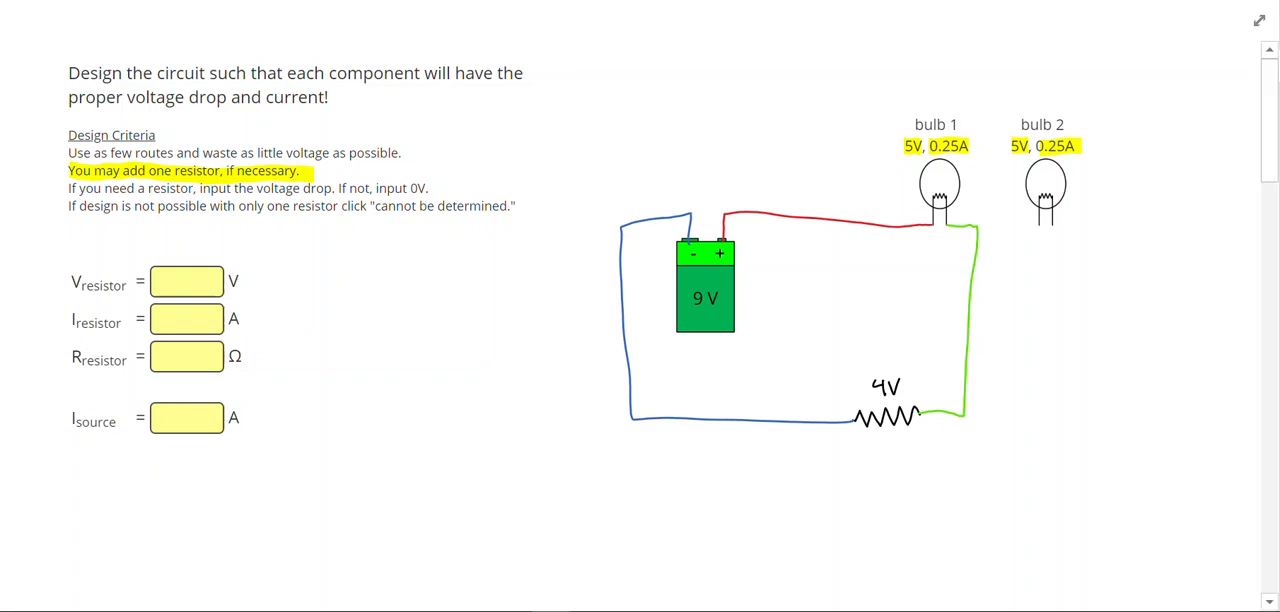
Wire bulb 2 in parallel with bulb 1 between the battery and the 4 V resistor.
drag(852, 214, 1004, 110)
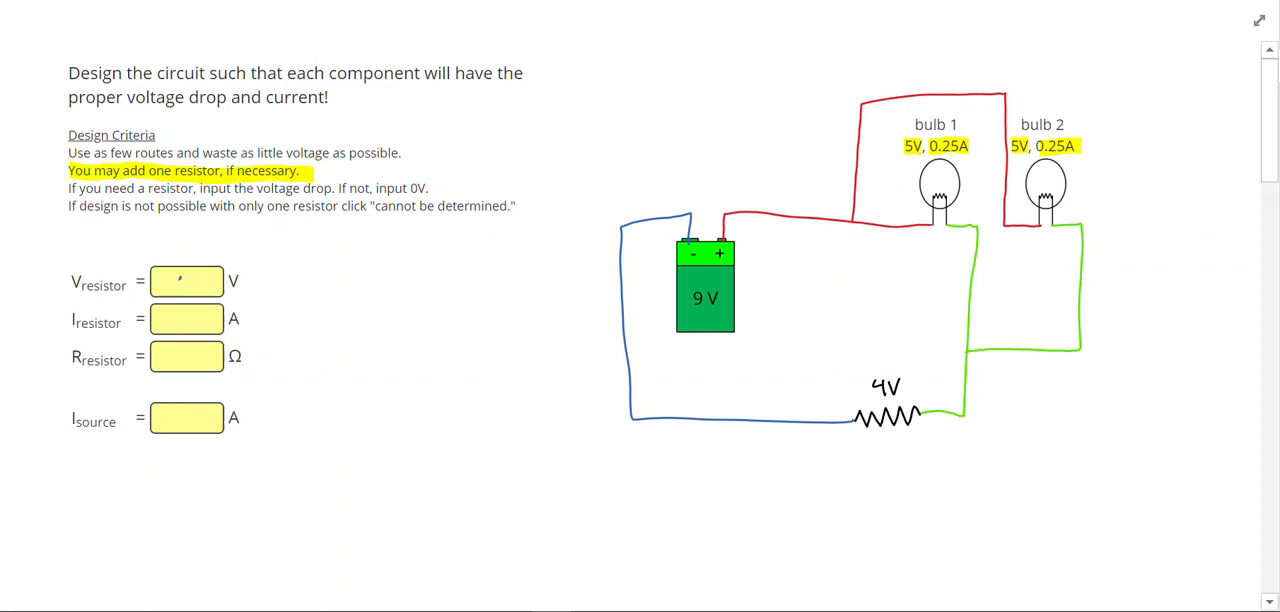
Enter 4 as the resistor voltage in the V resistor box.
text(4)
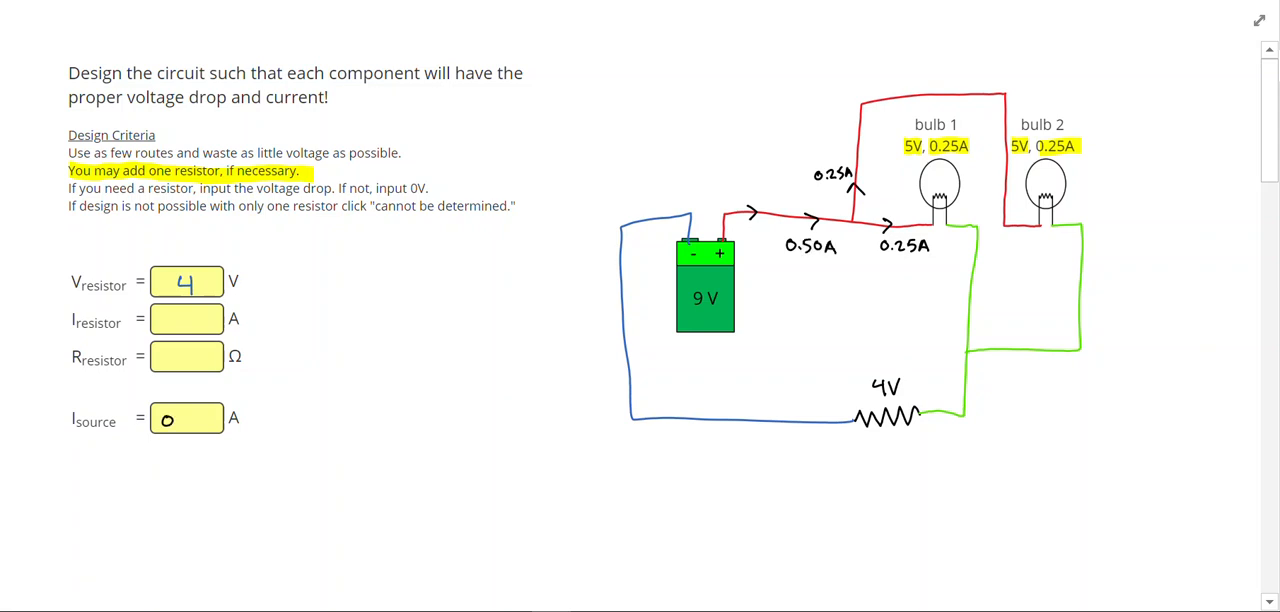
Enter 0.50 A for source and resistor current, R=V/I, and 8 Ω resistor resistance.
text(0.50)
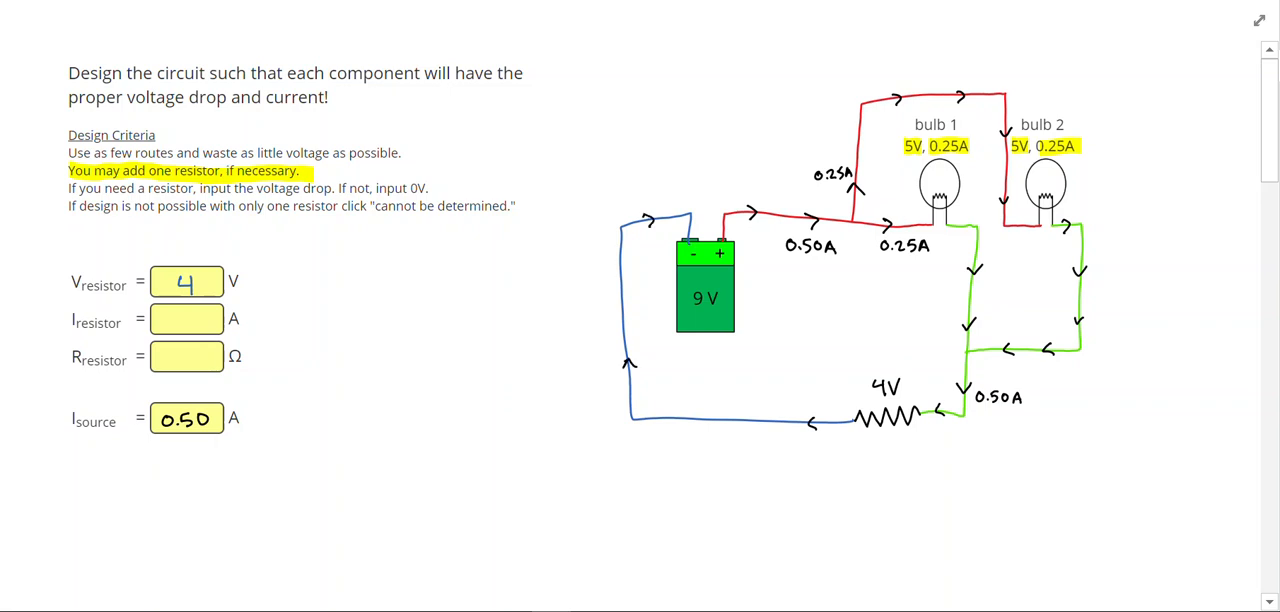
text(0.50)
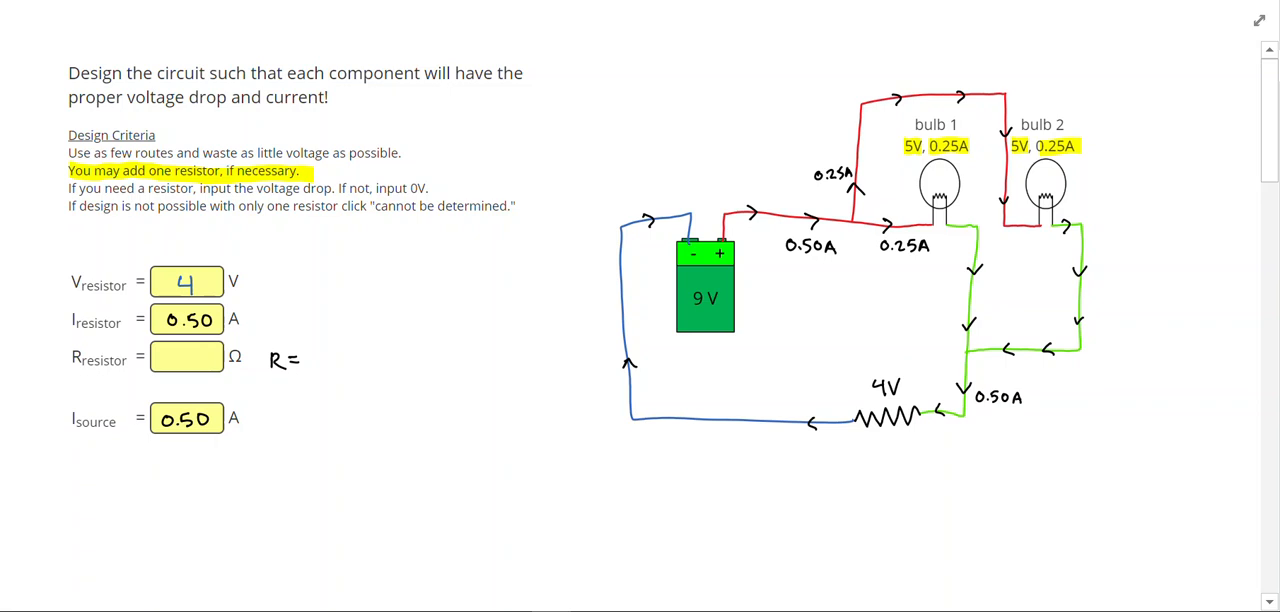
text(V/I)
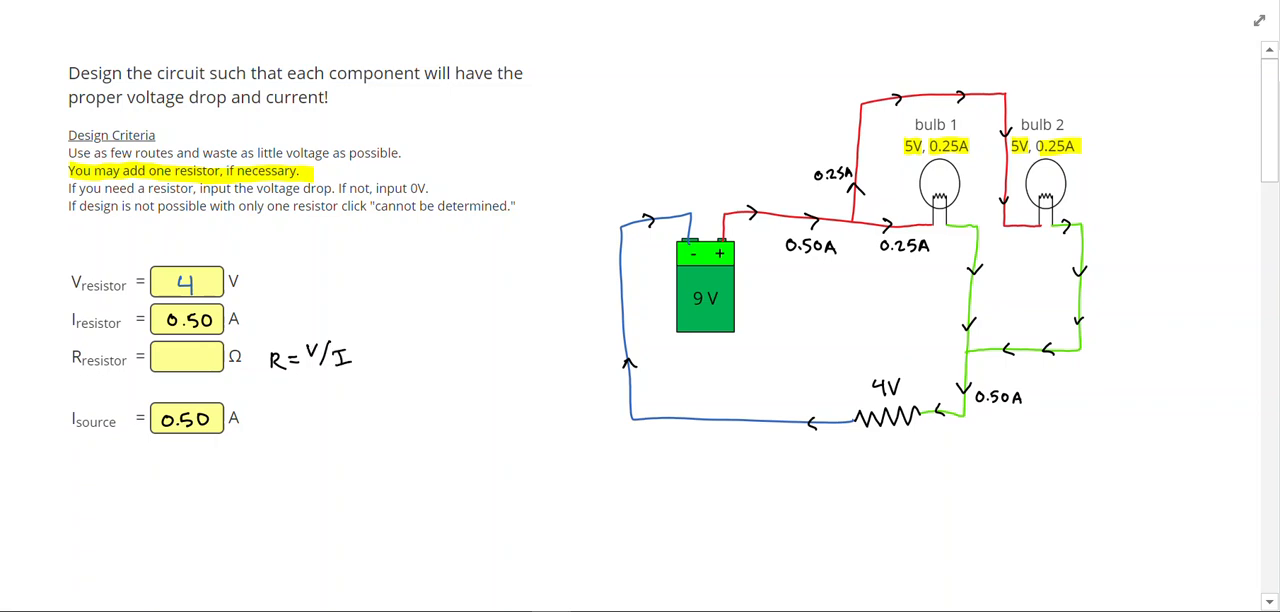
text(8)
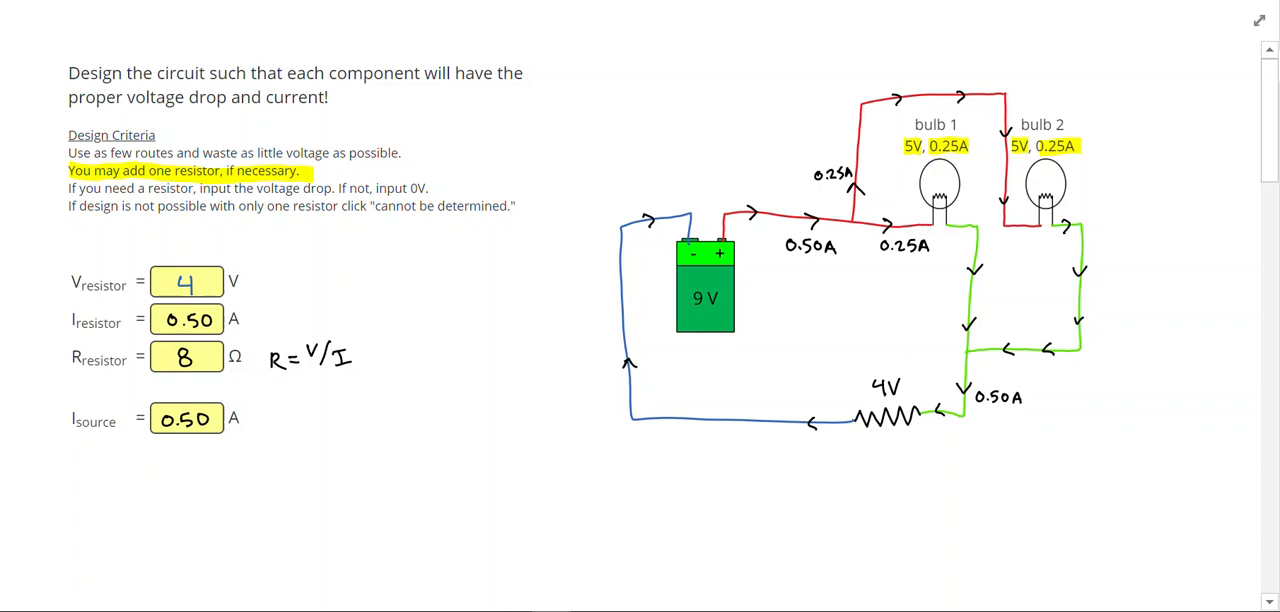
scroll(down, 3)
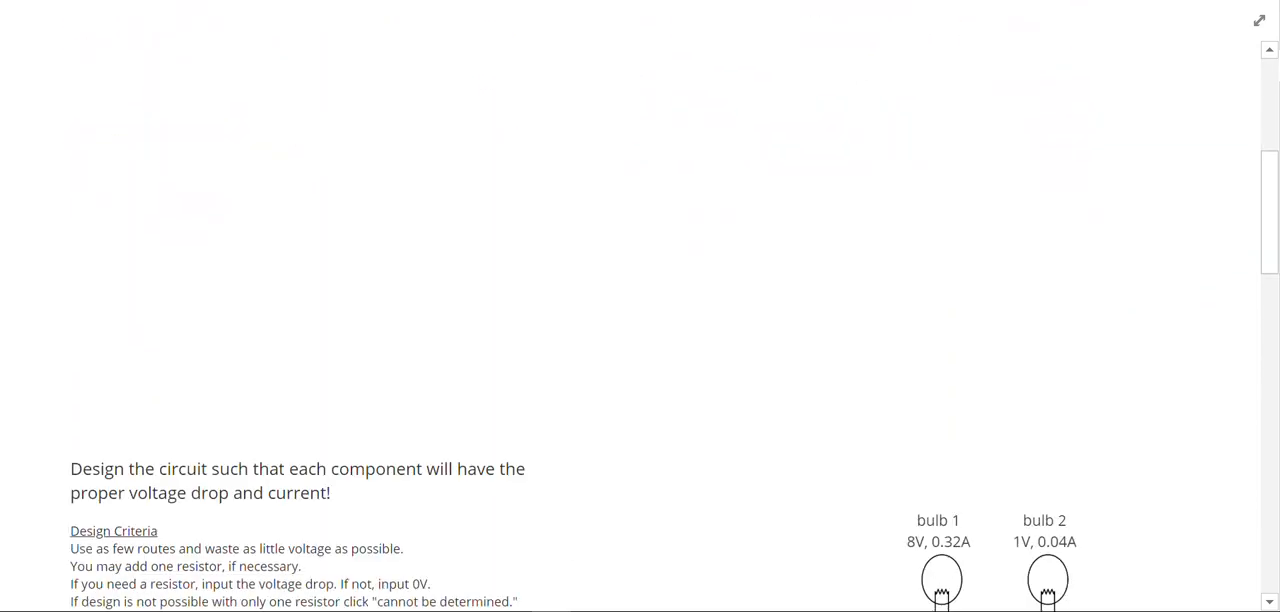
Scroll down to the next problem with the 8V 0.32A and 1V 0.04A bulbs.
scroll(down, 3)
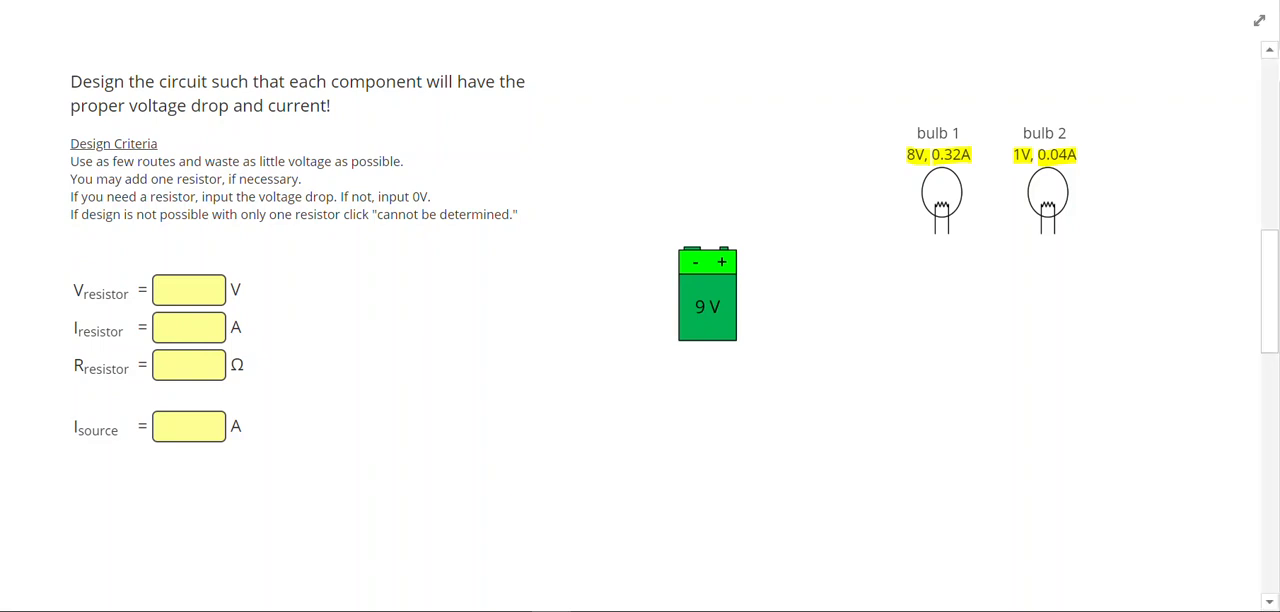
Draw the loop from the battery through bulb 1 and bulb 2 and back to the battery.
drag(724, 256, 912, 234)
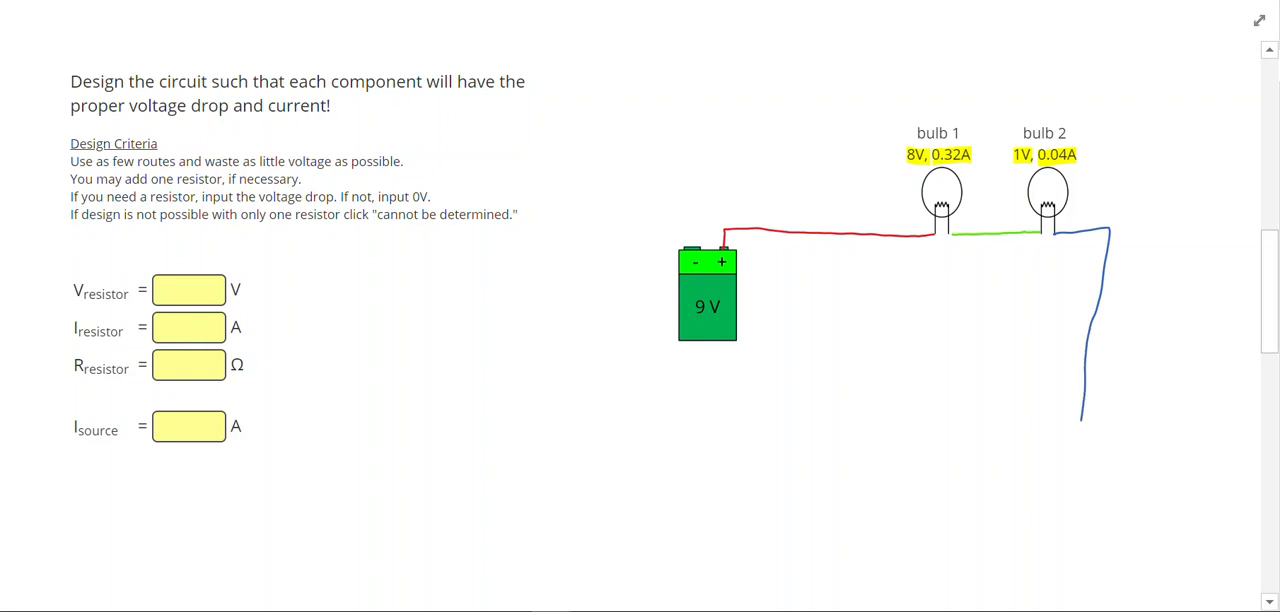
drag(1080, 420, 618, 236)
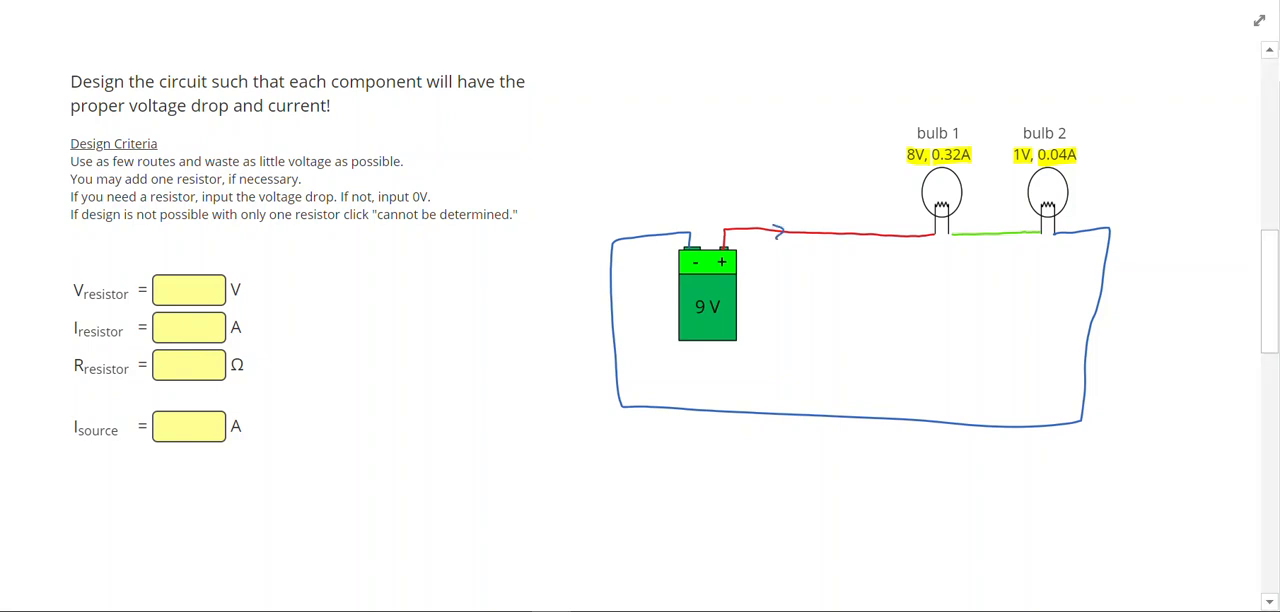
mouse_move(776, 228)
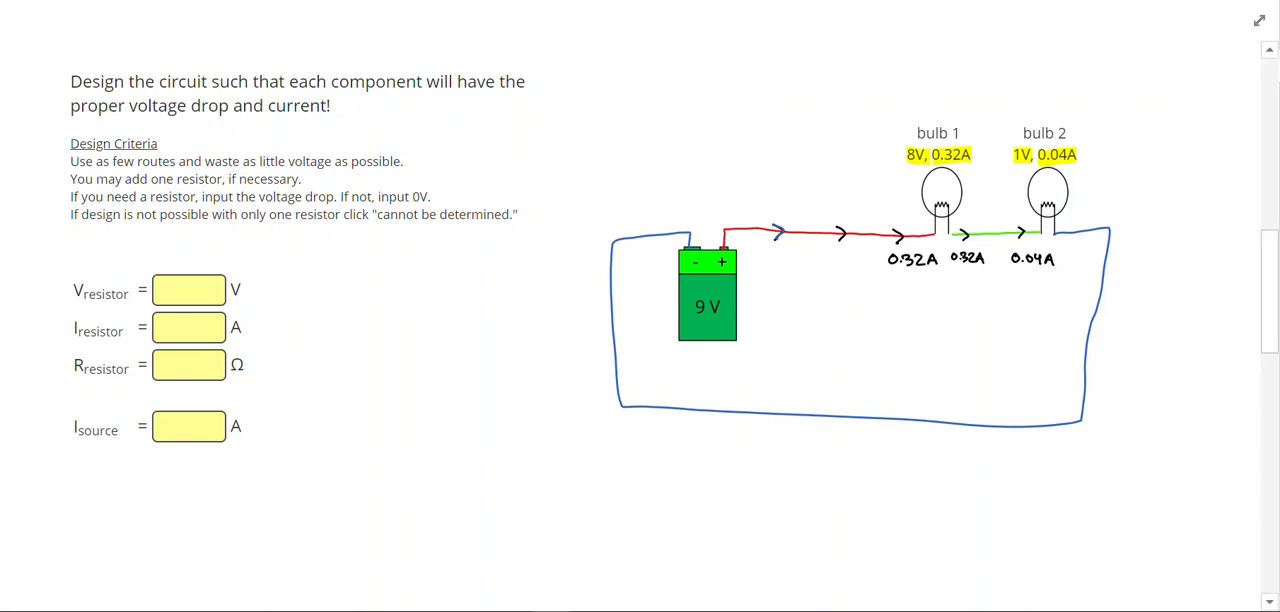
Draw a resistor branch from the bulb junction, parallel to bulb 2, labelled 1 V and 0.28 A.
drag(990, 236, 1060, 72)
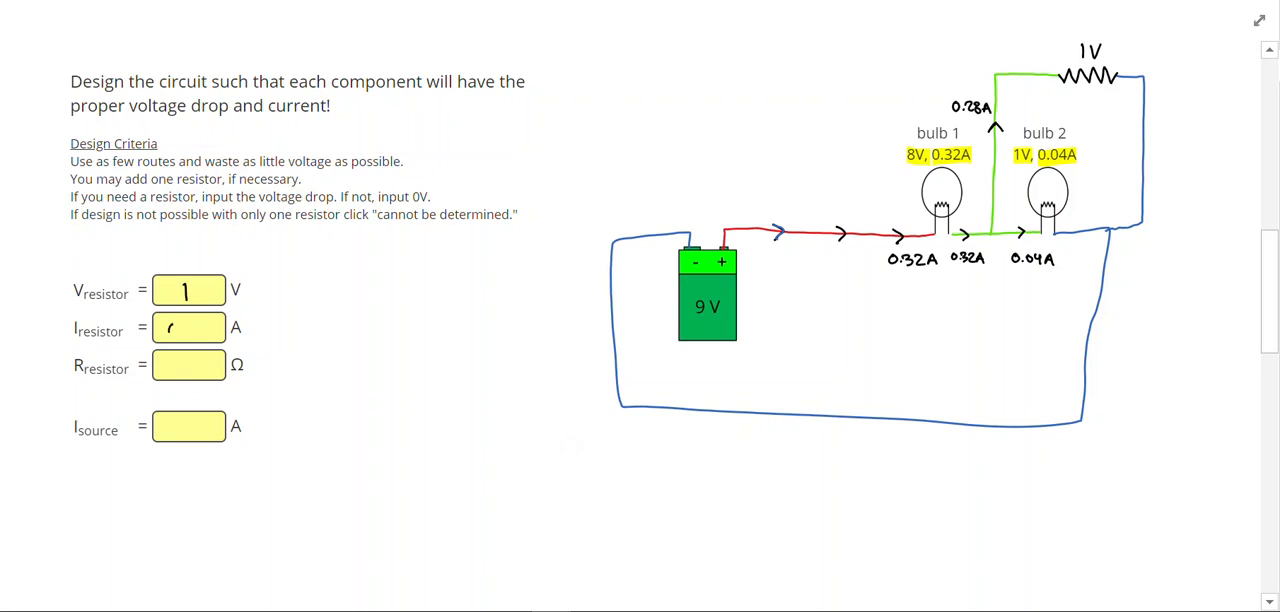
Enter resistor current 0.28 A, R=V/I giving 3.57 Ω, and source current 0.32 A.
text(0.28)
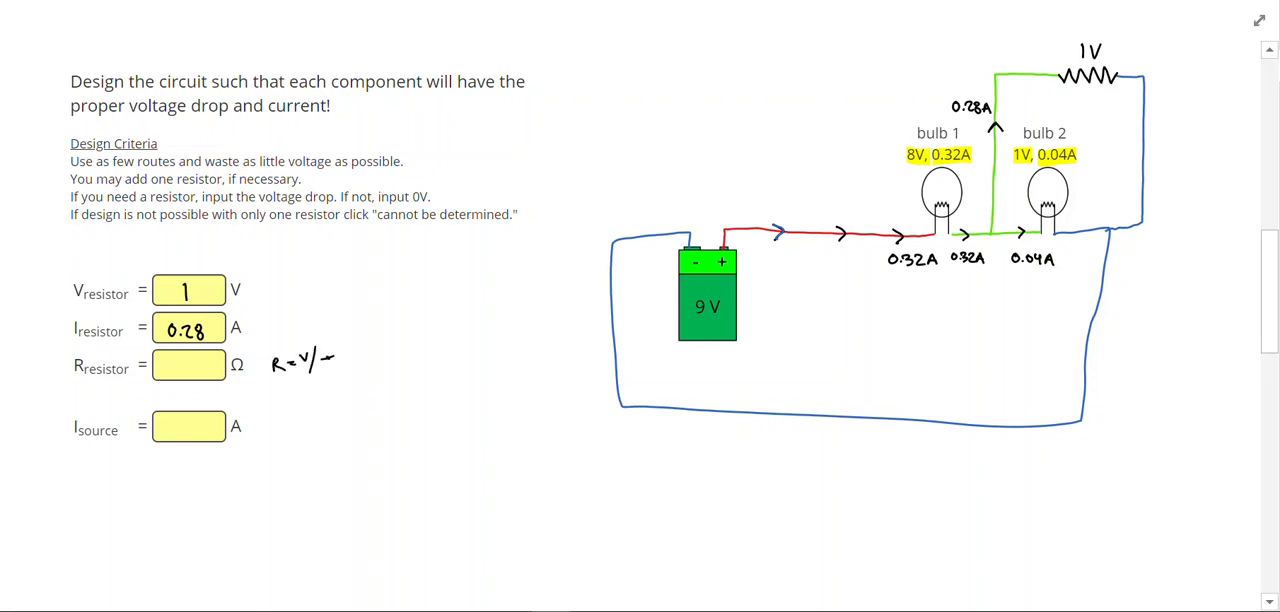
text(I)
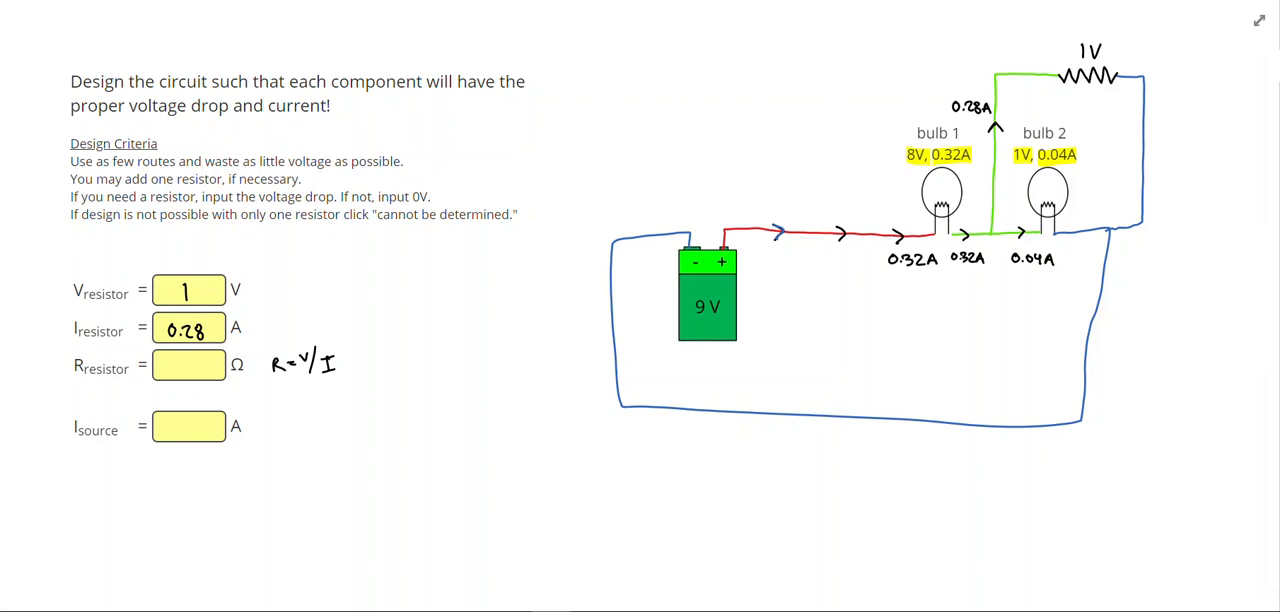
text(3.57)
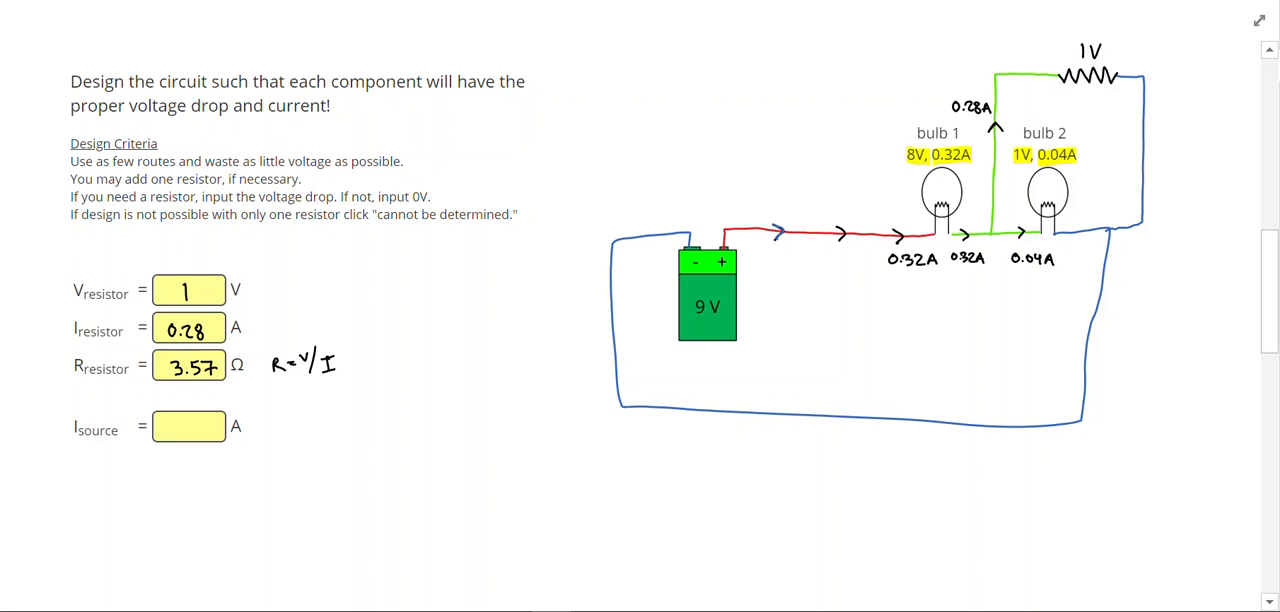
text(0.32)
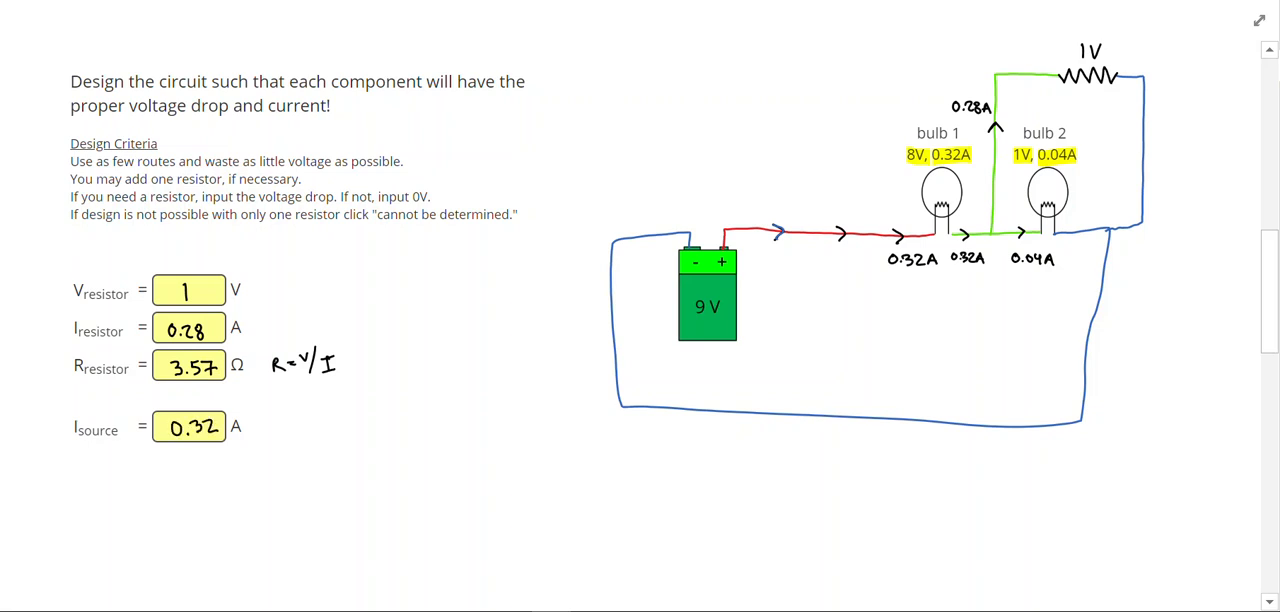
Move to the three-bulb problem and draw the wire from the battery to the bulbs.
scroll(down, 3)
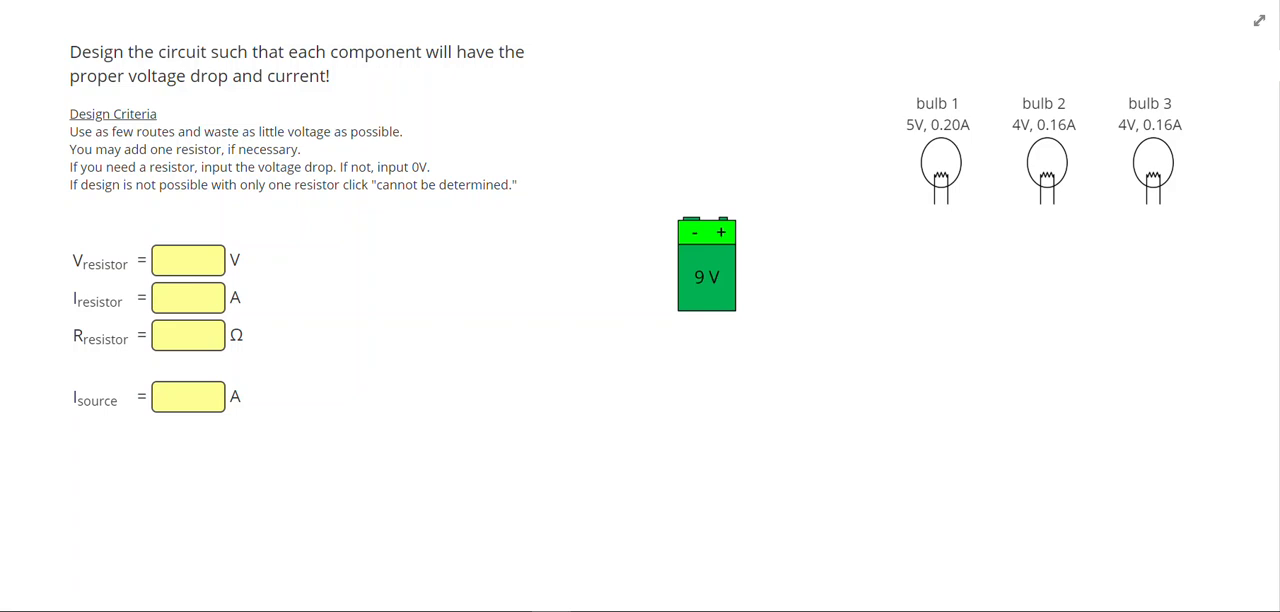
drag(722, 220, 916, 200)
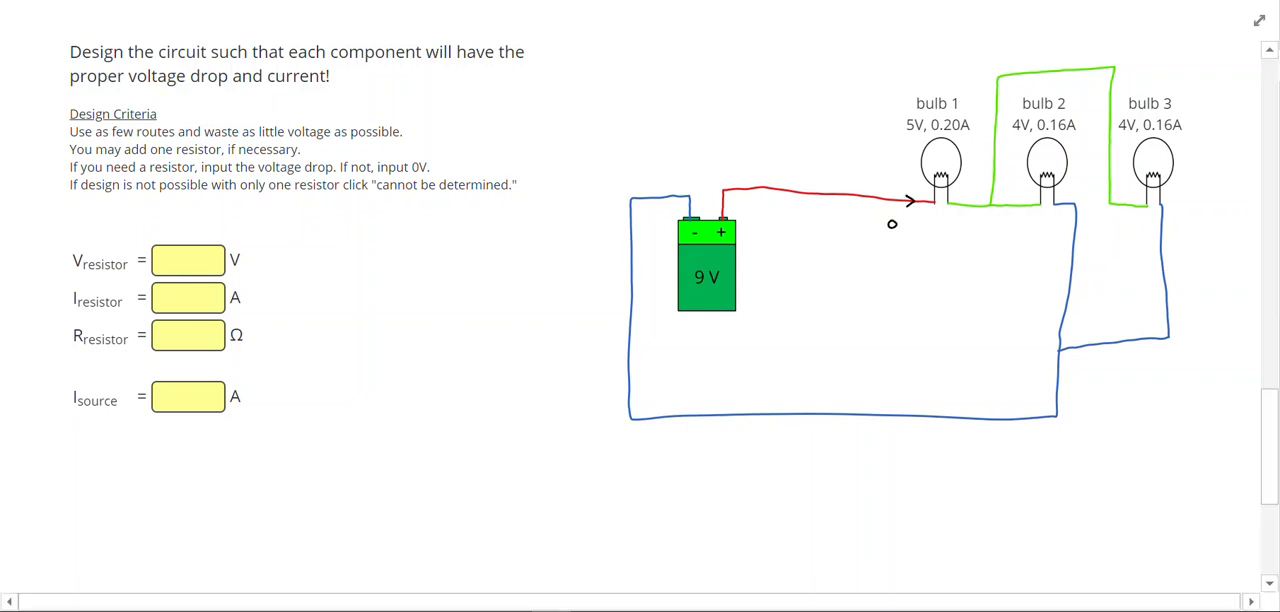
Label the 0.20A current beside its bulb in the rearranged three-bulb wiring.
text(0.20A)
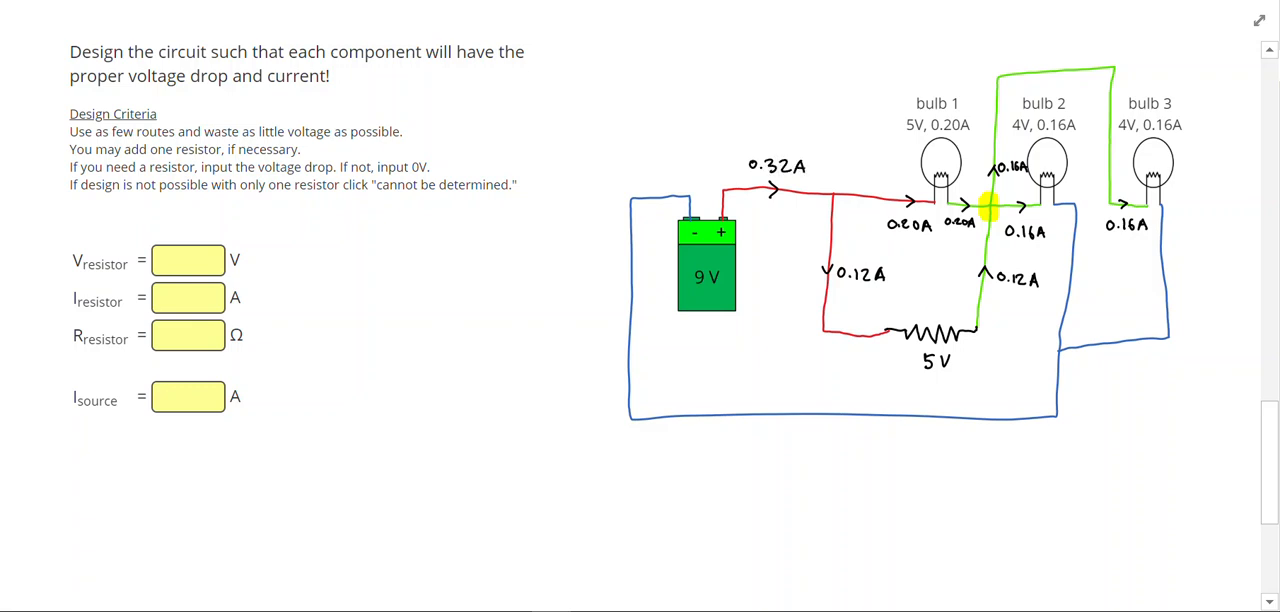
Enter the resistor's 0.12 A current and its resistance of about 41 Ω from V/I.
text(0.32)
text(0.12)
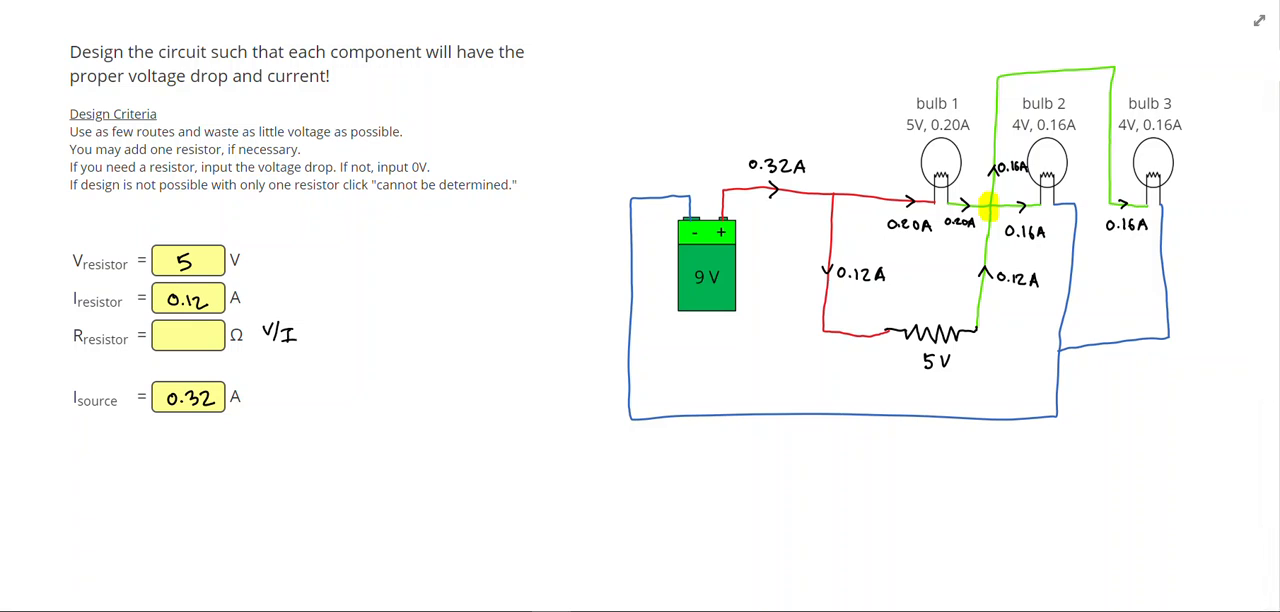
text(41.)
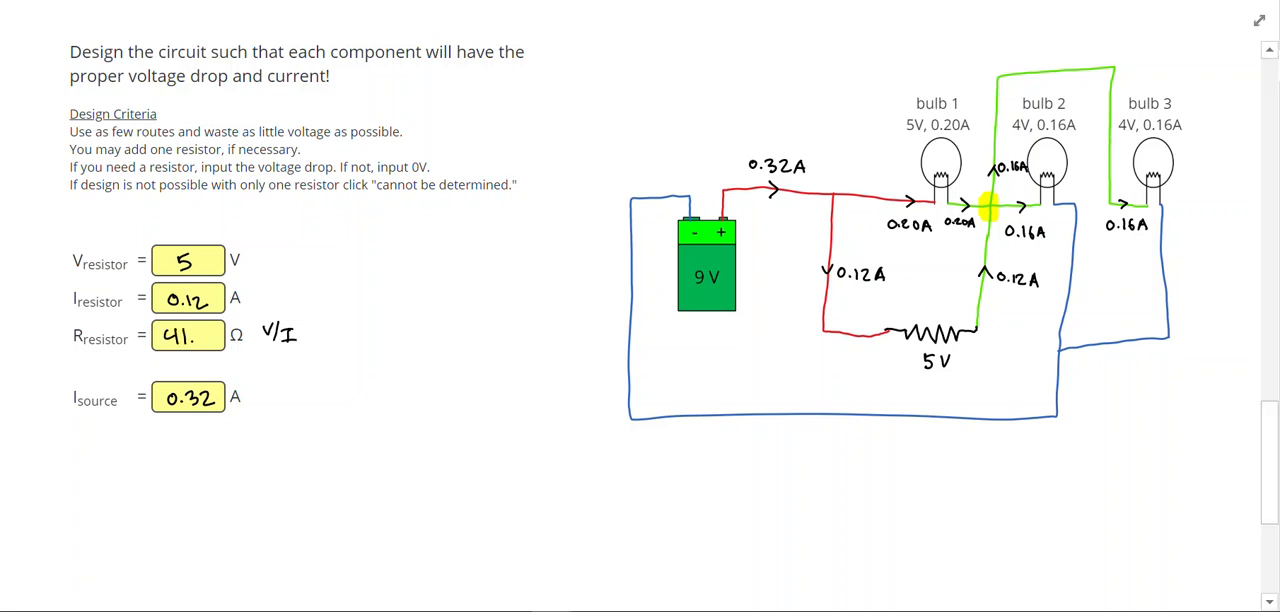